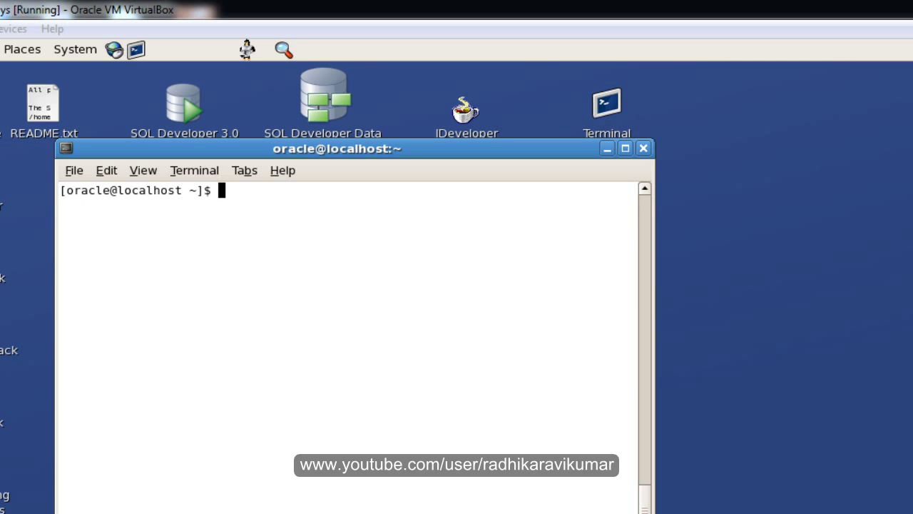
mouse_move(509, 415)
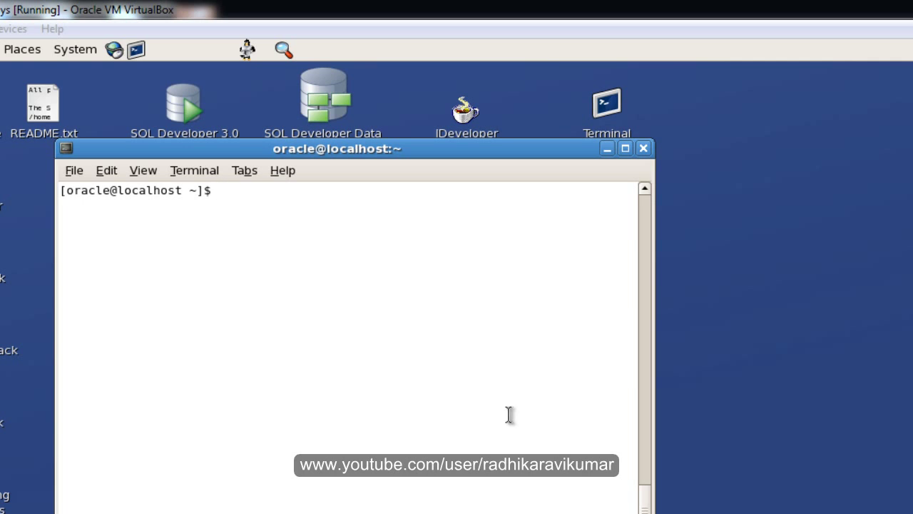
- Run ls -l to list the home directory in long format, showing permissions like drwxr-xr-x
text(ls)
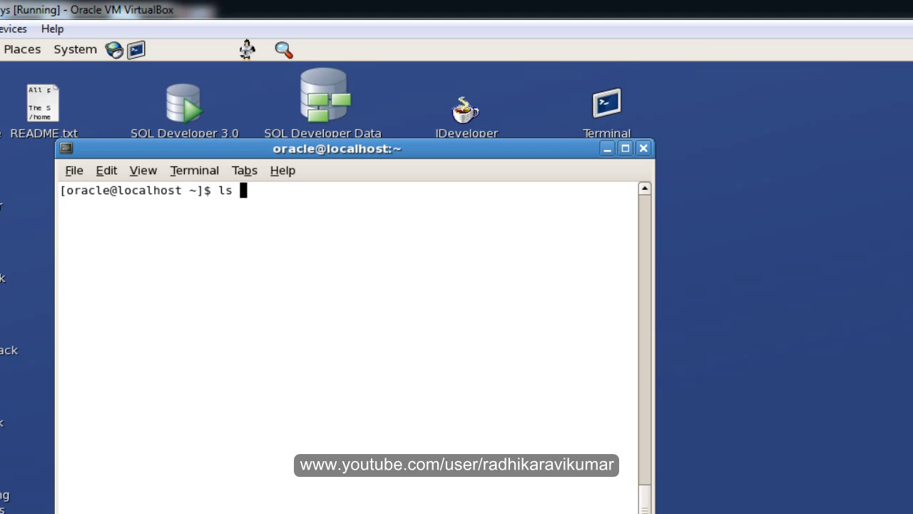
key(Return)
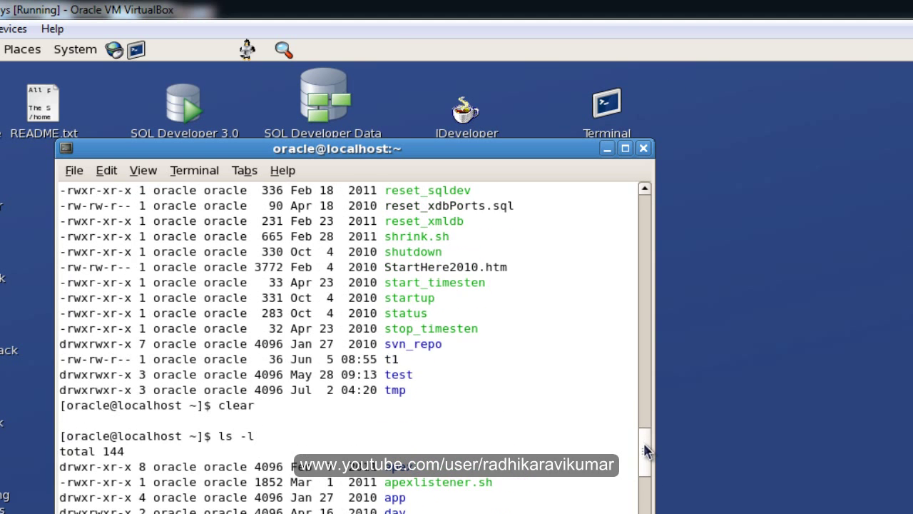
scroll(down, 3)
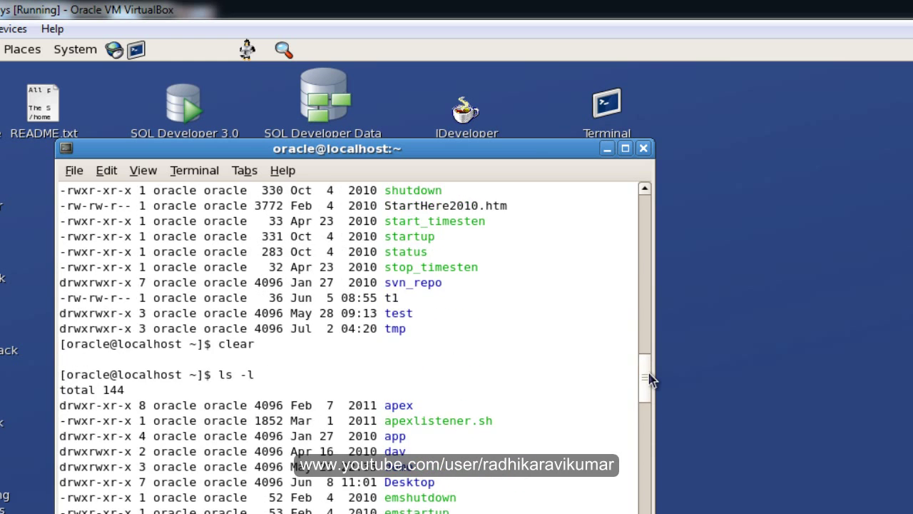
scroll(down, 3)
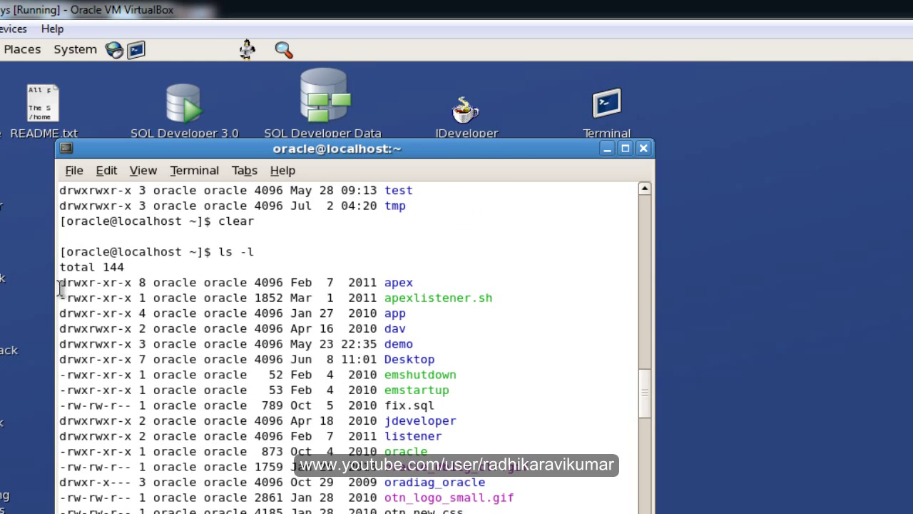
double_click(66, 282)
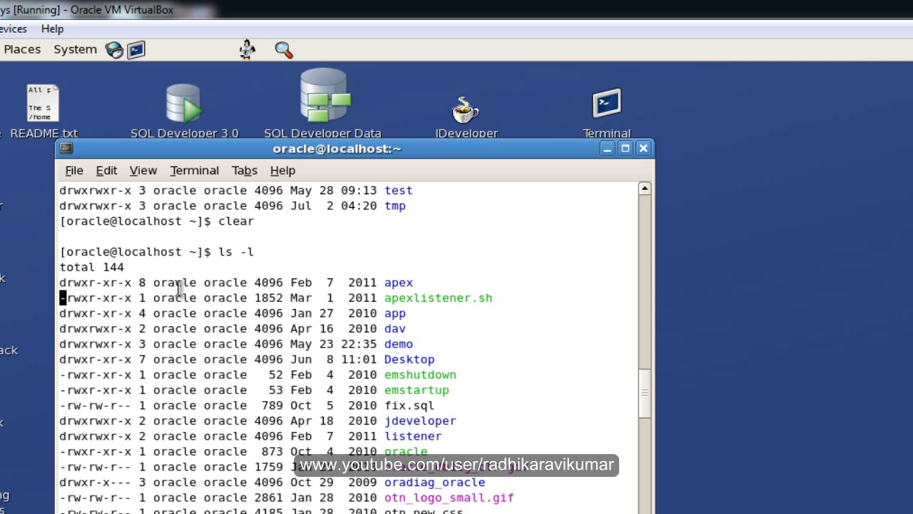
double_click(399, 283)
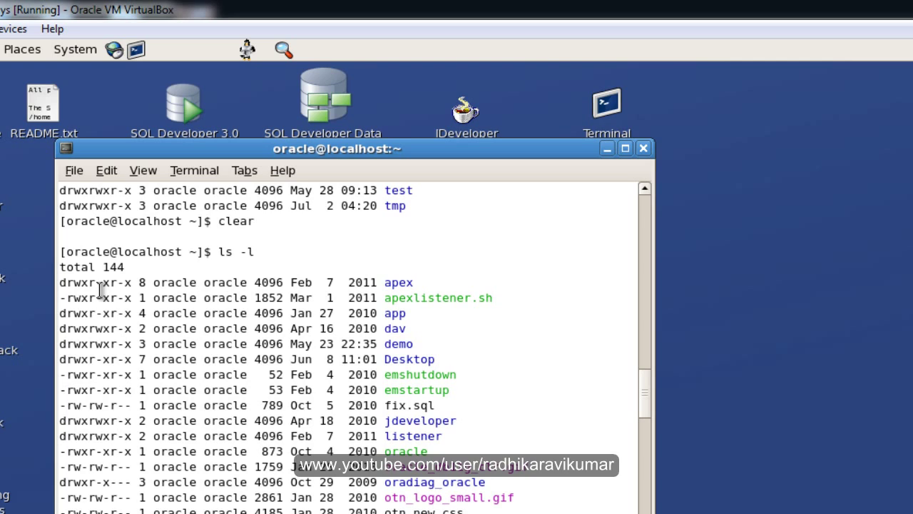
mouse_move(127, 337)
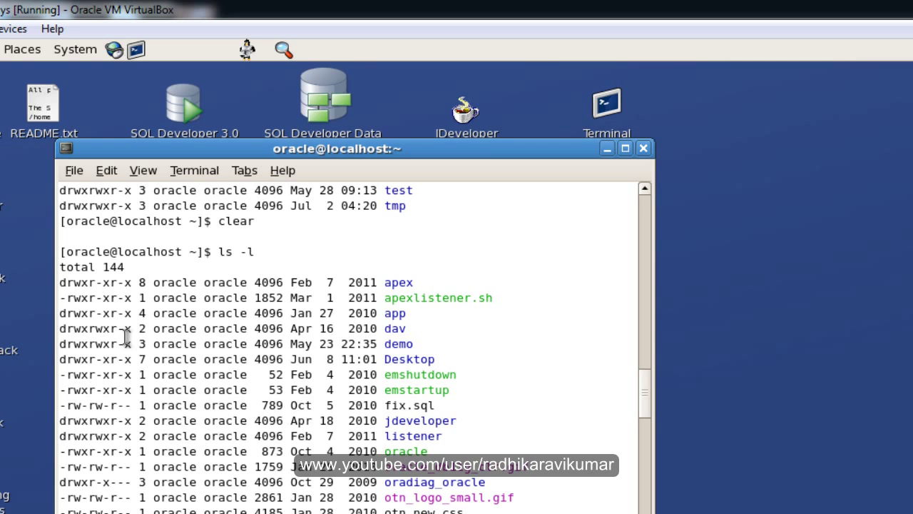
mouse_move(37, 315)
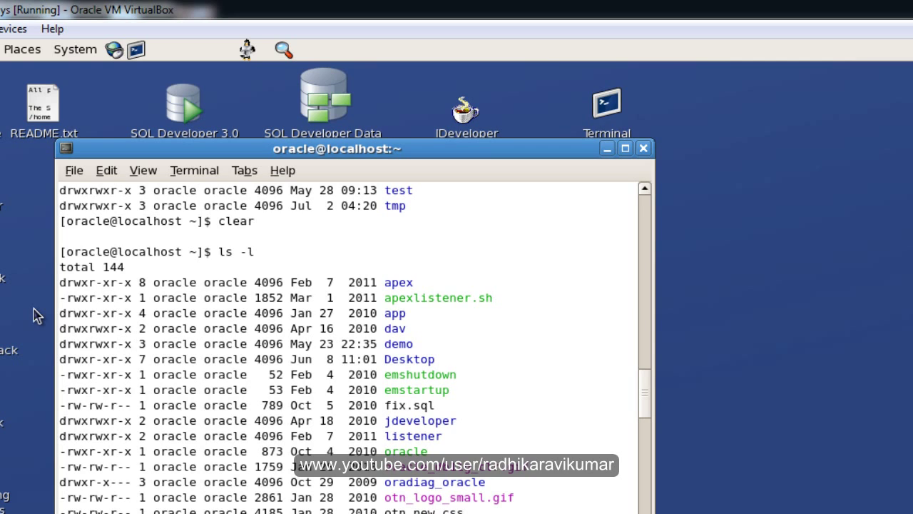
mouse_move(64, 314)
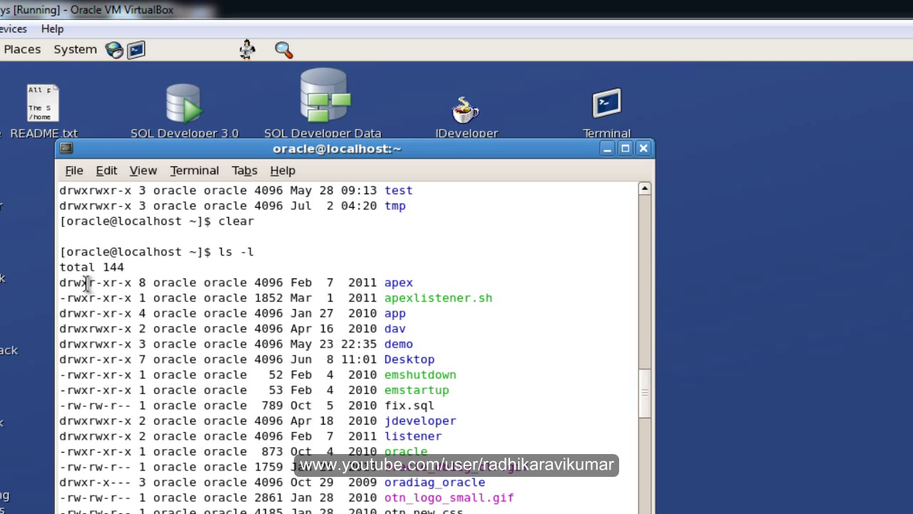
mouse_move(74, 284)
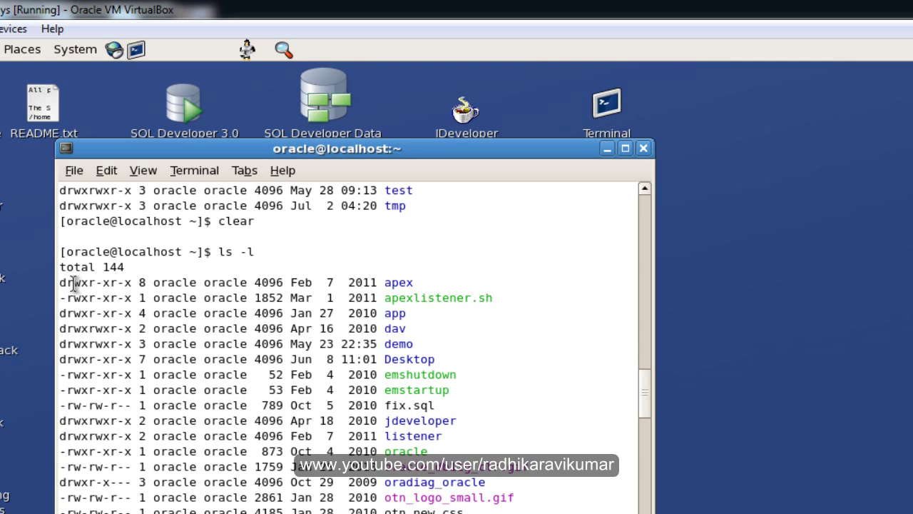
double_click(74, 283)
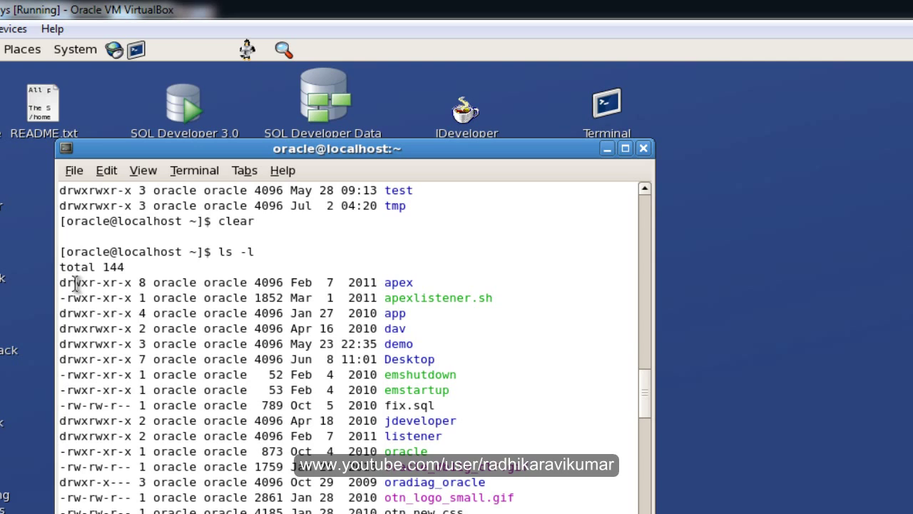
double_click(78, 282)
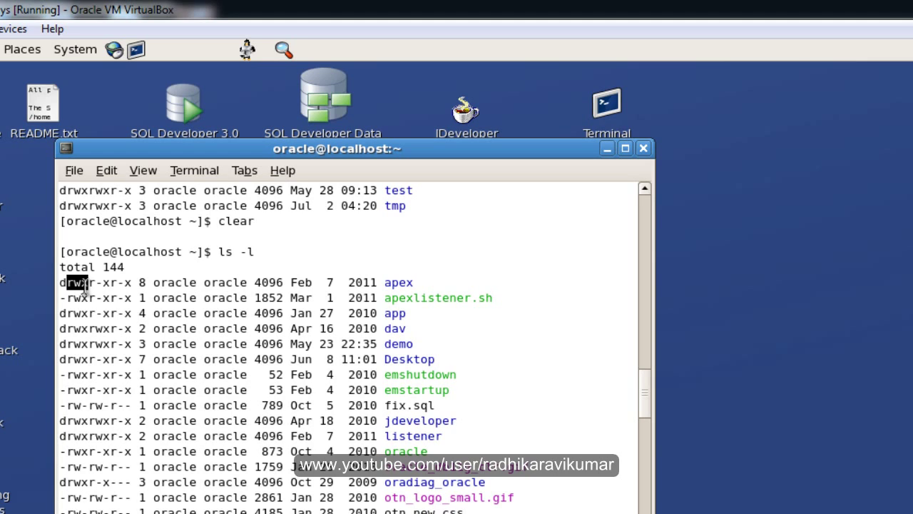
mouse_move(78, 283)
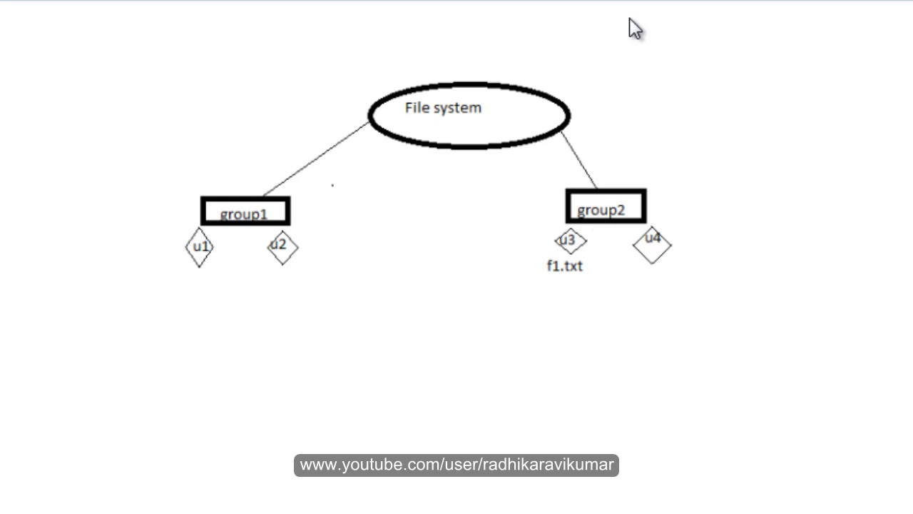
mouse_move(562, 286)
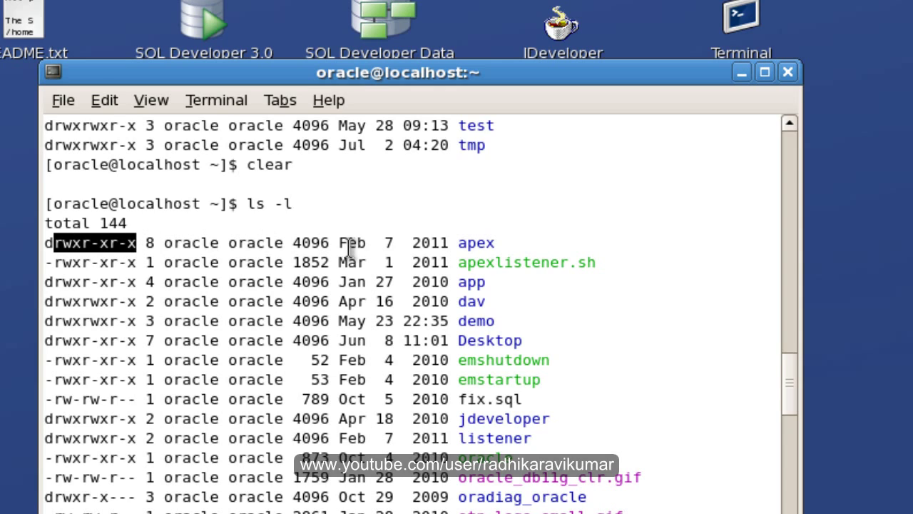
mouse_move(57, 246)
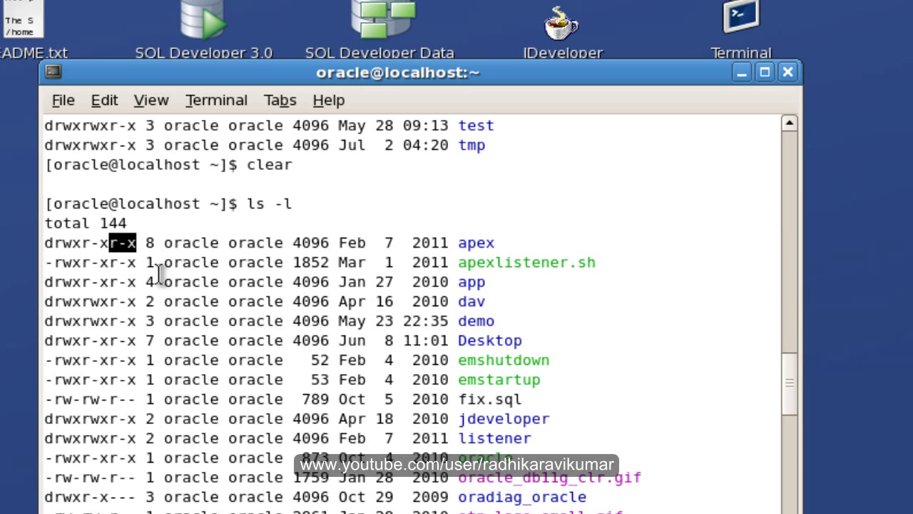
mouse_move(160, 274)
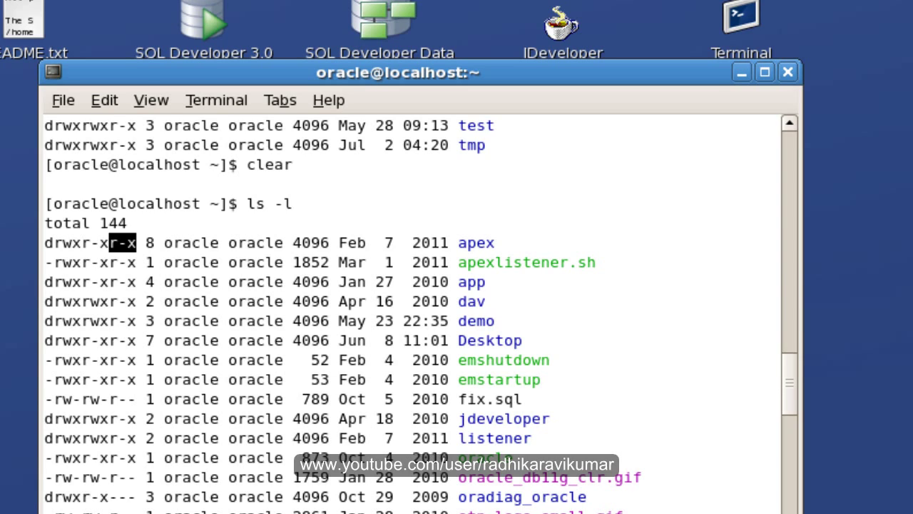
mouse_move(246, 252)
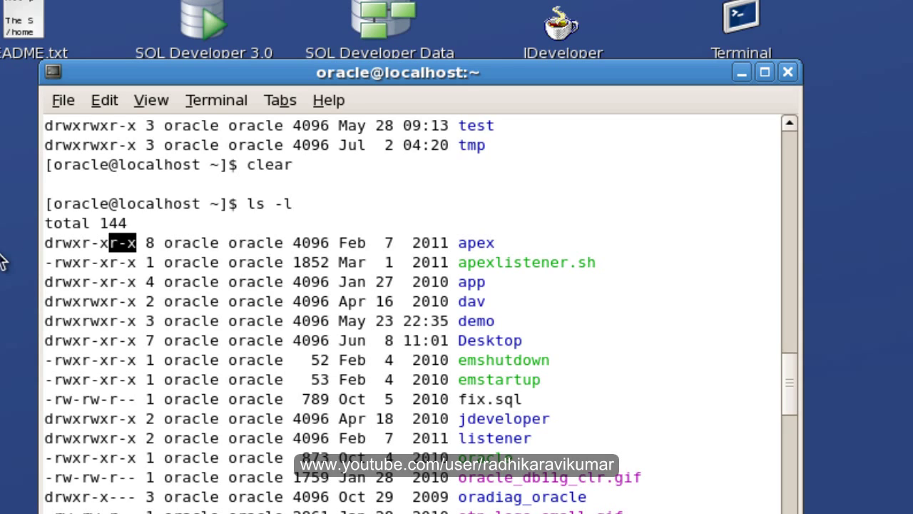
mouse_move(473, 154)
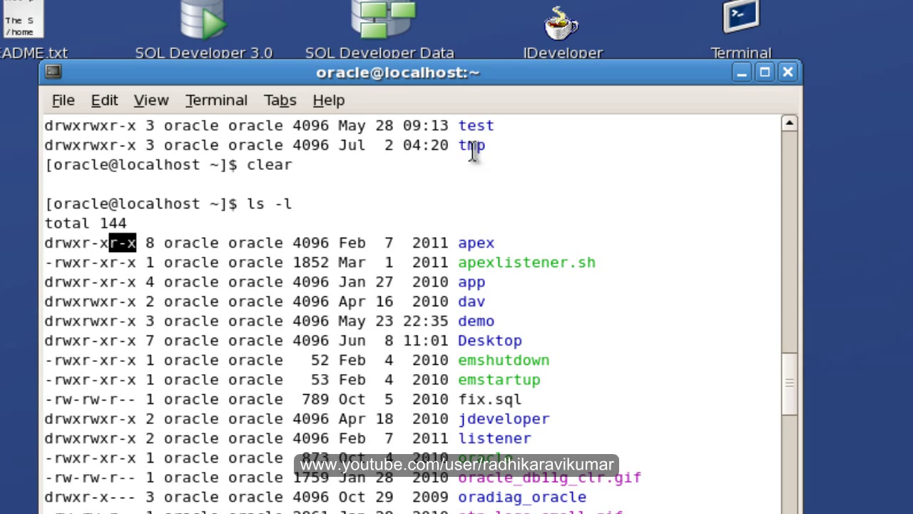
mouse_move(471, 150)
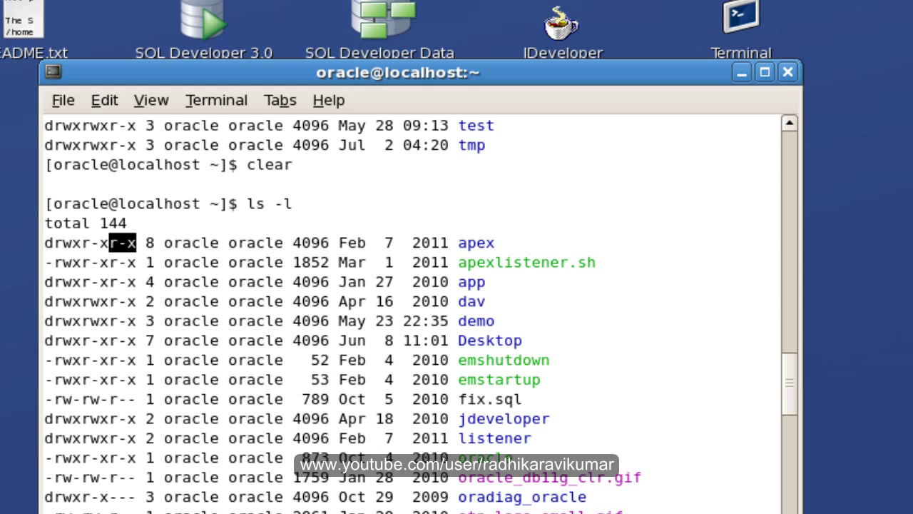